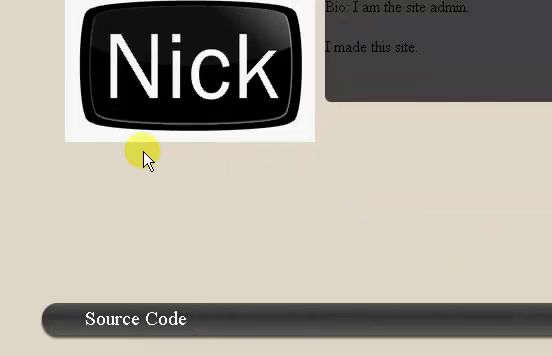
Switch to profile.php in Notepad++ and scroll through the profile div, cornersfg block and website/youtube/bio echoes.
left_click(134, 318)
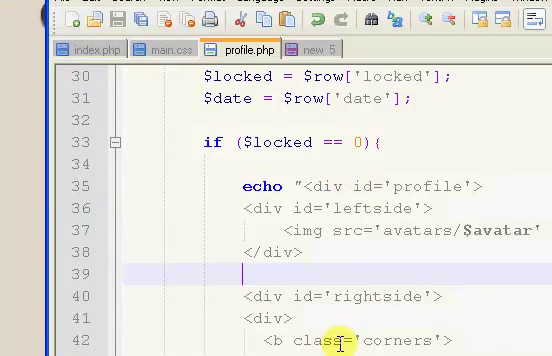
scroll("down", 3)
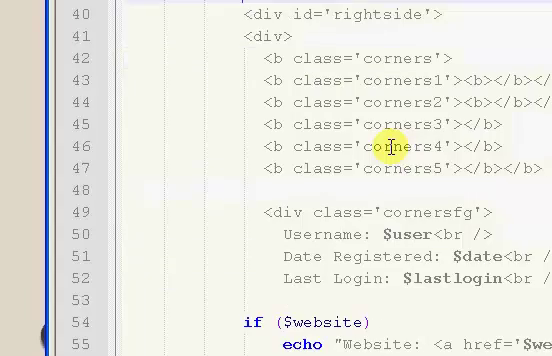
scroll("down", 3)
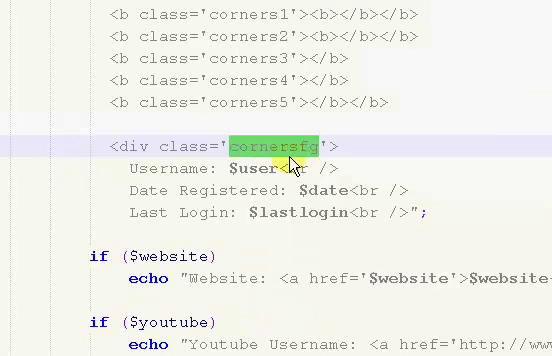
scroll("down", 3)
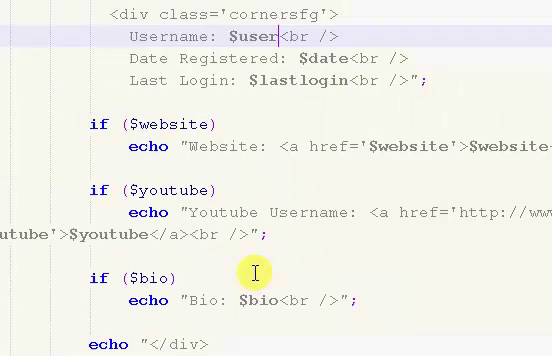
scroll("down", 3)
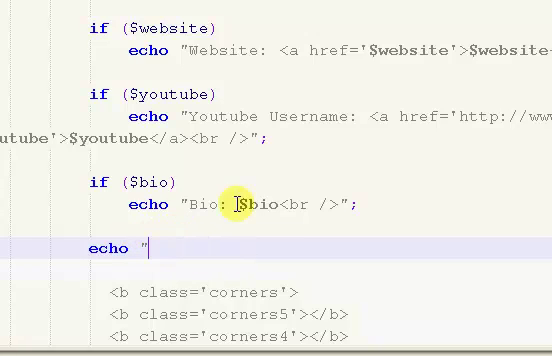
scroll("down", 3)
type("$user")
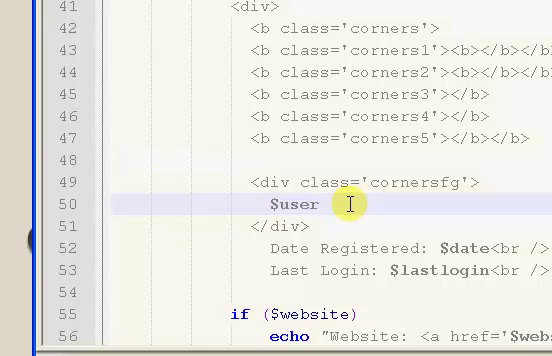
Change the 'Username: $user' line into a "$user's Profile" heading above the registration details.
type("'s")
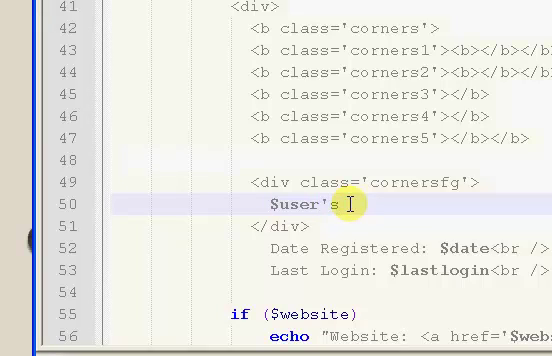
type("Pr")
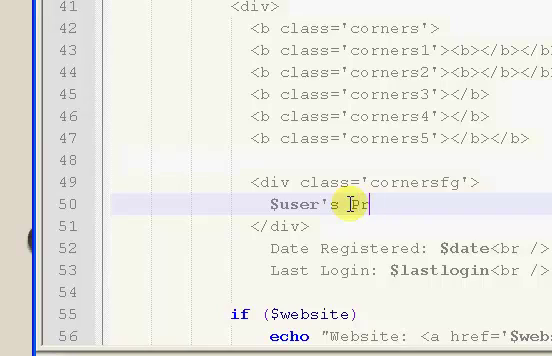
type("ofile")
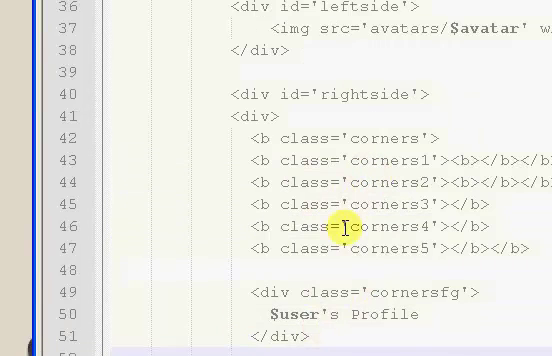
scroll("down", 3)
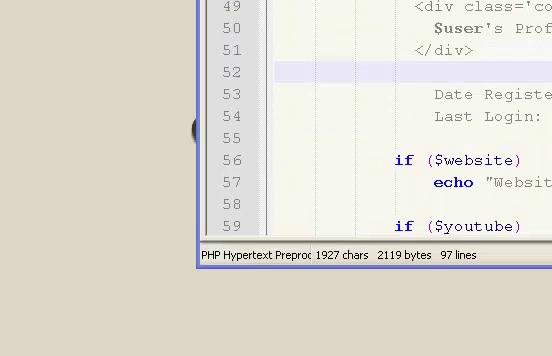
Reload the profile page in the browser to see the "BasixNick's Profile" heading above the details.
scroll("up", 3)
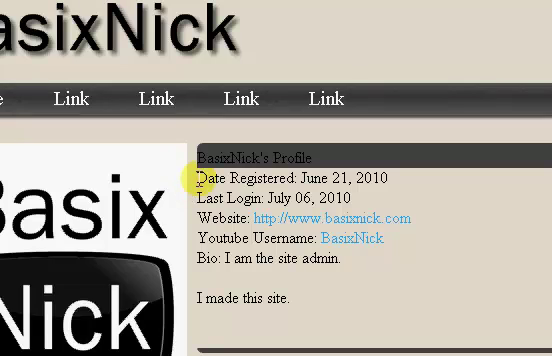
scroll("down", 3)
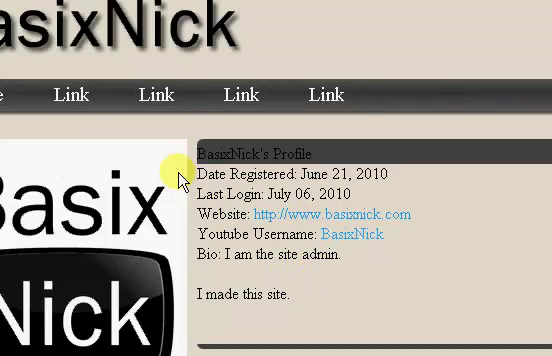
scroll("down", 3)
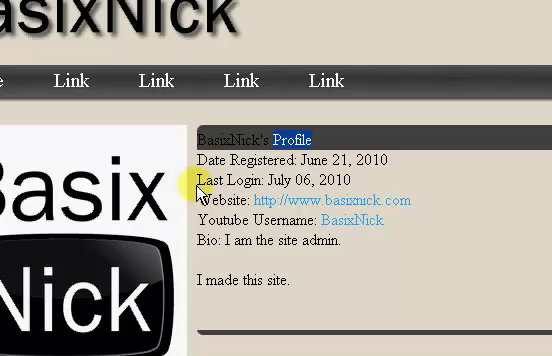
mouse_move(224, 190)
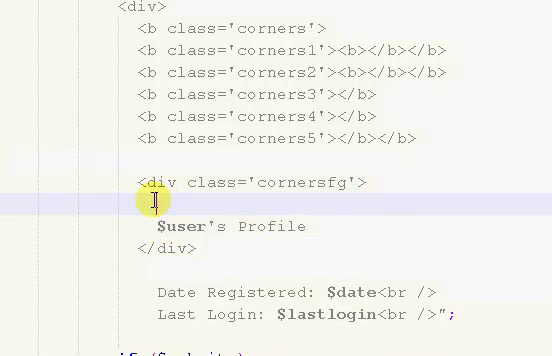
Wrap the "$user's Profile" heading in a <div class='top'>.
type("<di>")
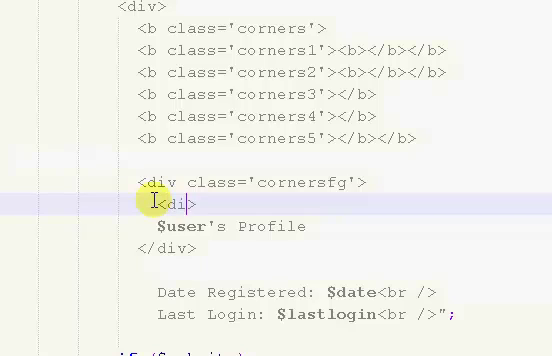
type("v")
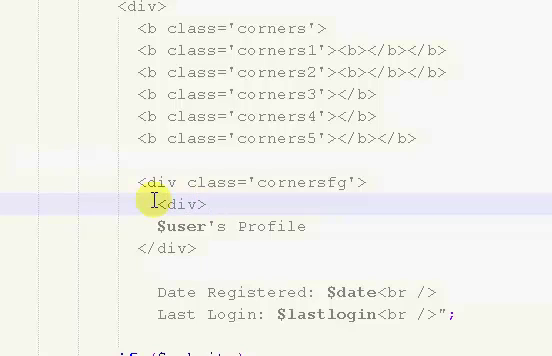
type("class='")
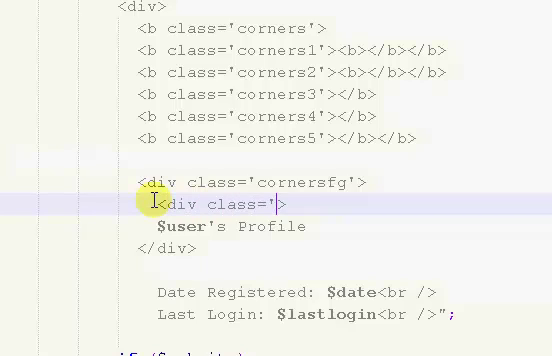
type("top")
left_click(340, 270)
type("<div class='>")
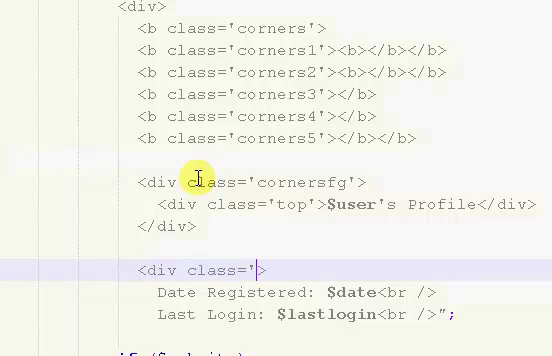
Open a <div class="bottom"> before Date Registered and adjust the closing echo.
type("nbo")
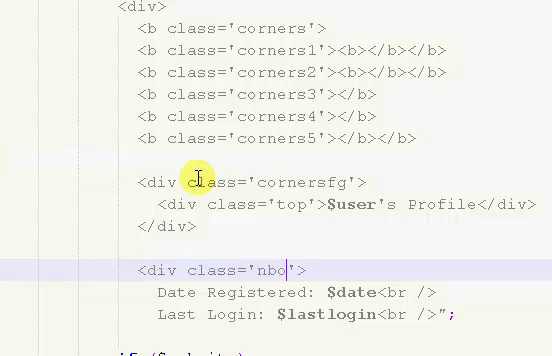
type("botto")
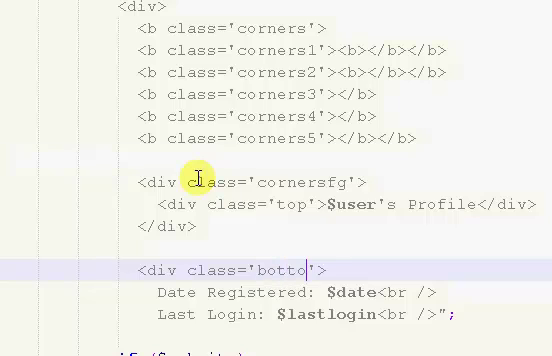
type("m")
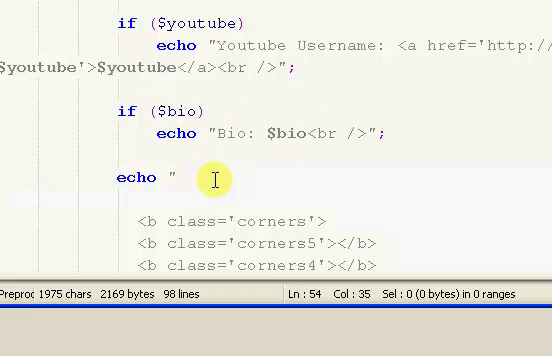
type("</>")
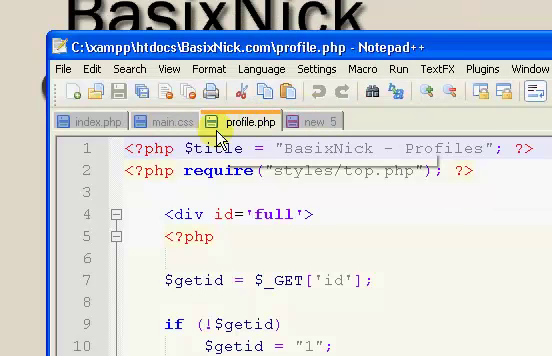
Add empty '#wrapper #content #full #profile #rightside .top' and '.bottom' rules to the stylesheet.
scroll("down", 3)
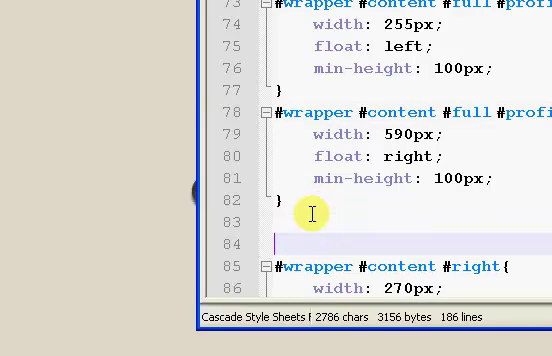
type("#wrapper #content #full #profile #rightside{")
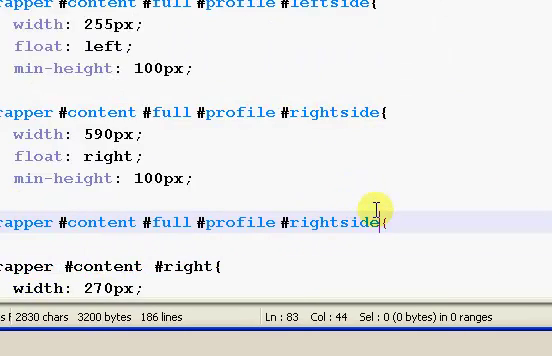
type(".top[")
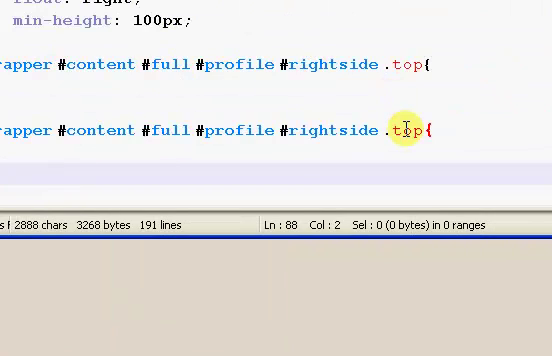
key("BackSpace")
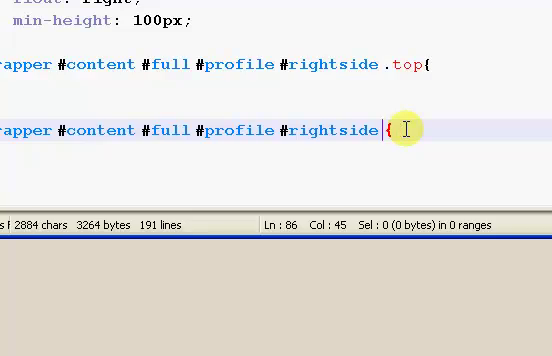
type(".bottom")
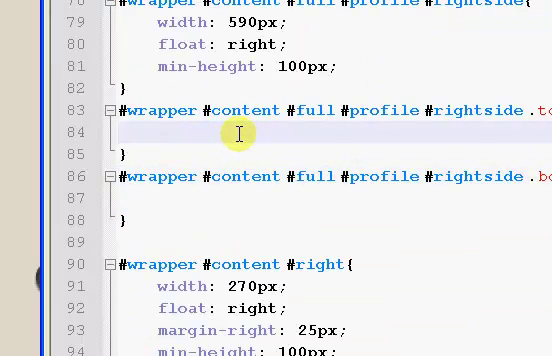
Give the .top rule color: #FFF and padding-left: 10px.
type("color")
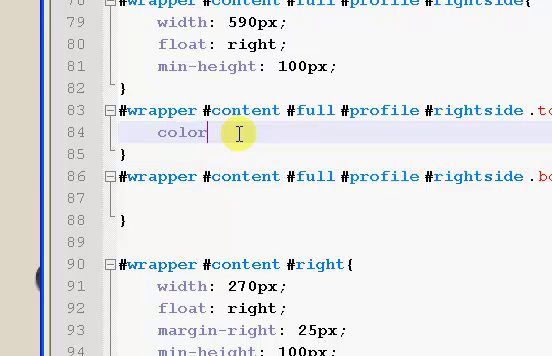
type(":;")
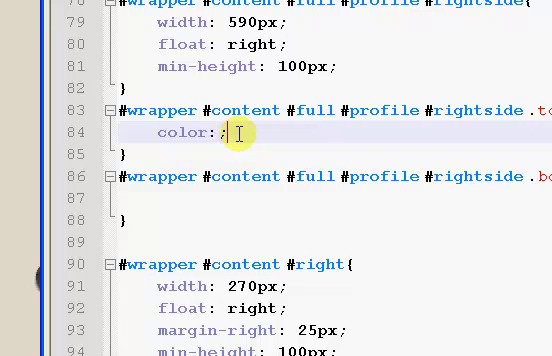
type("#FF")
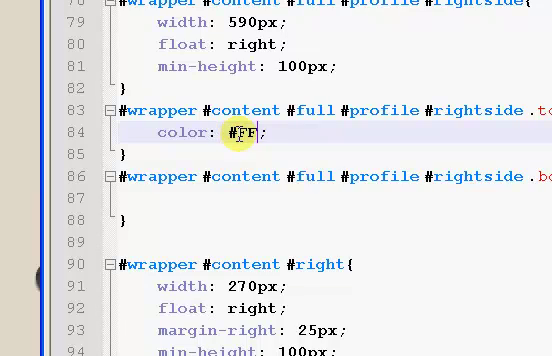
type("F")
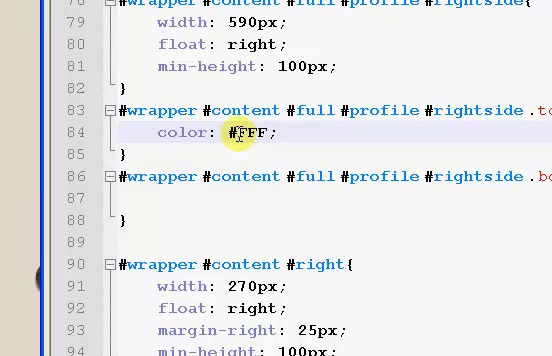
mouse_move(312, 124)
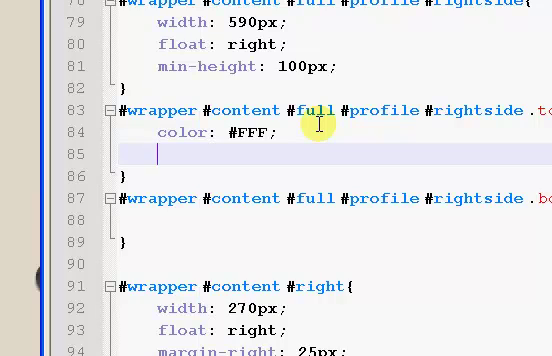
type("padd")
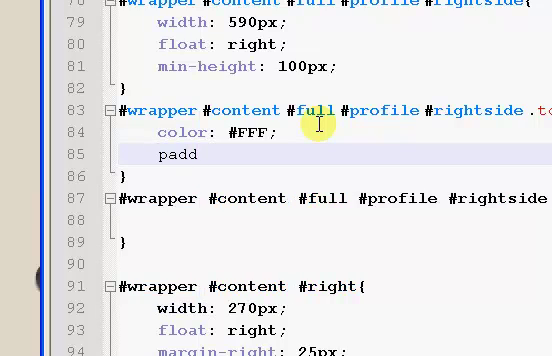
type("in-left: ;")
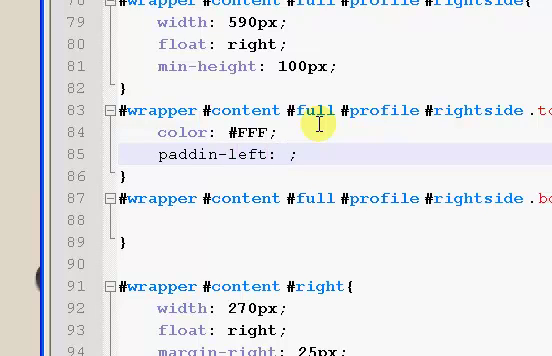
type("g")
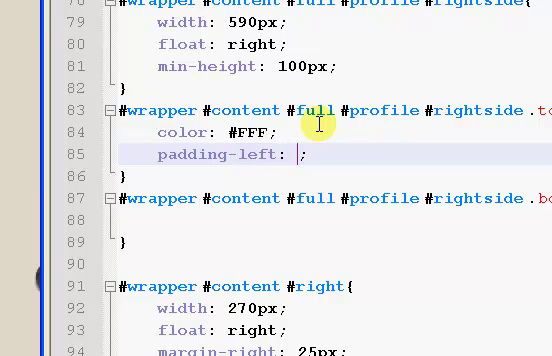
type("px")
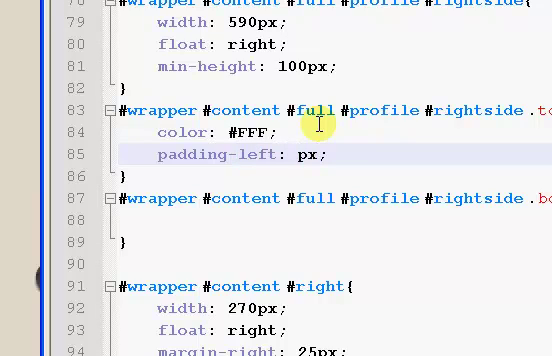
type("10")
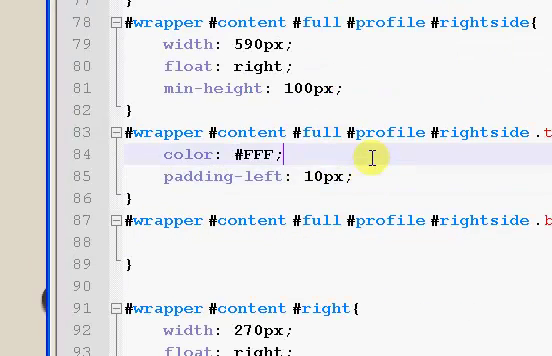
Add font-size: 18px to the .top rule.
type("font-size: ;")
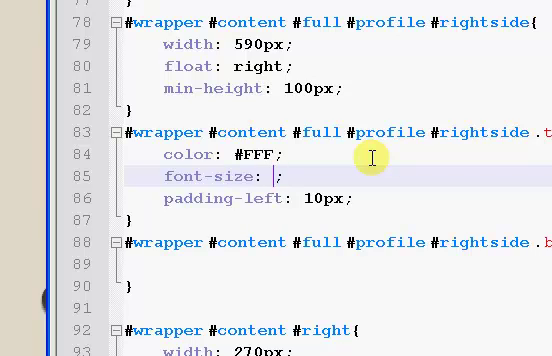
type("px")
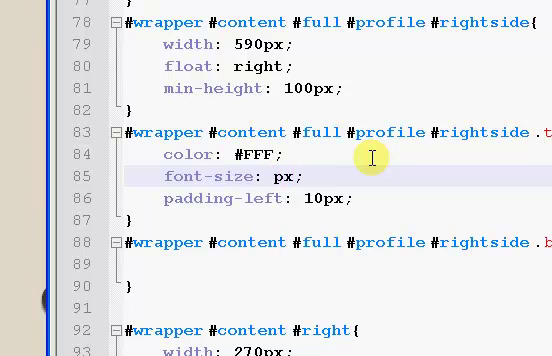
type("1")
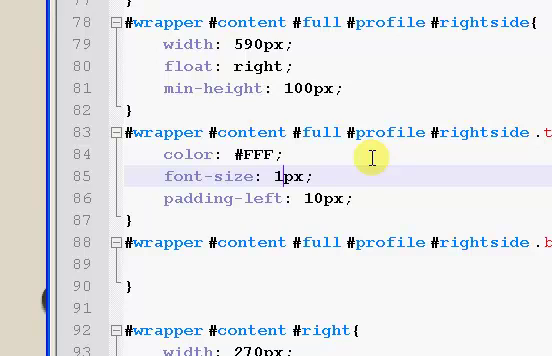
type("8")
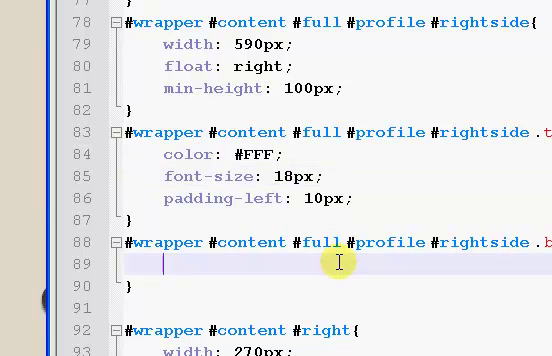
Give the .bottom rule border-left and border-right: 2px solid #000.
type("bored")
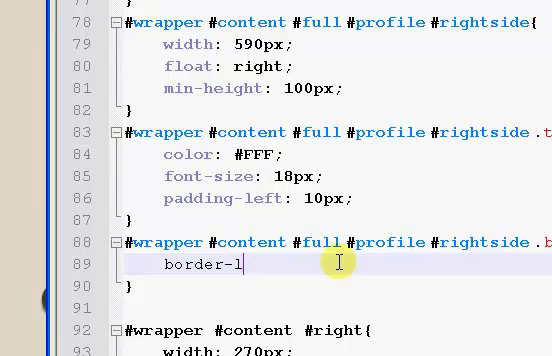
type("eft:;")
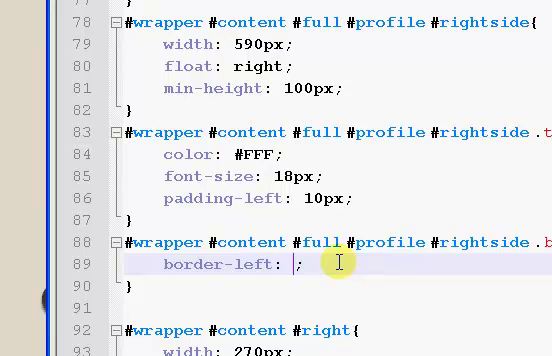
type("2px")
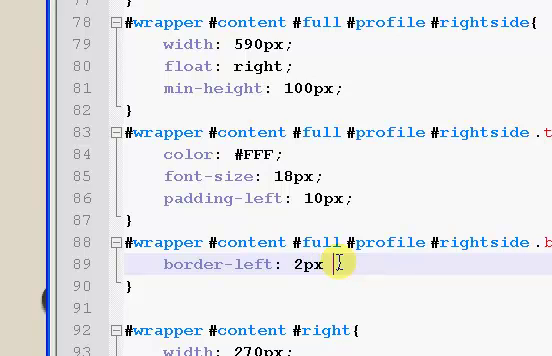
type("solid;")
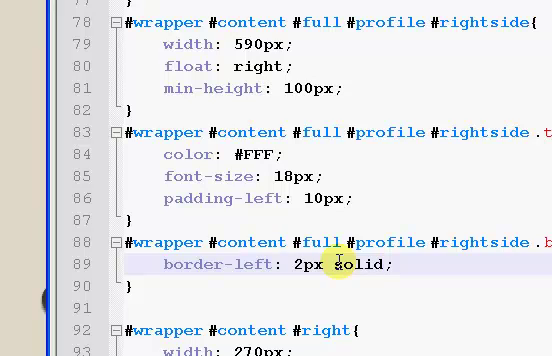
type("#")
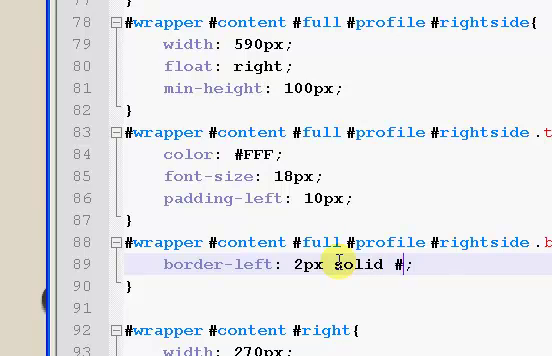
type("000")
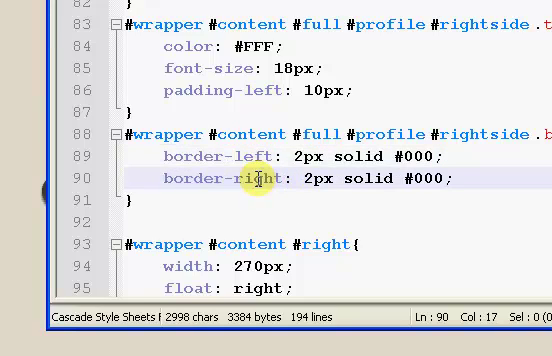
mouse_move(318, 28)
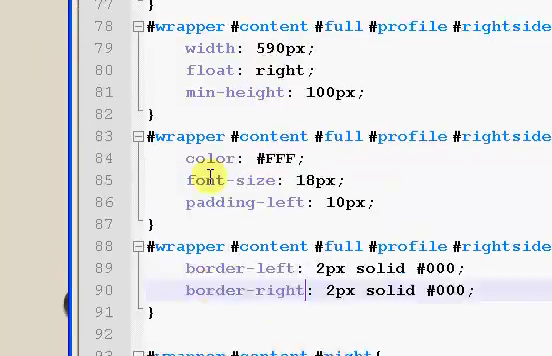
scroll("down", 3)
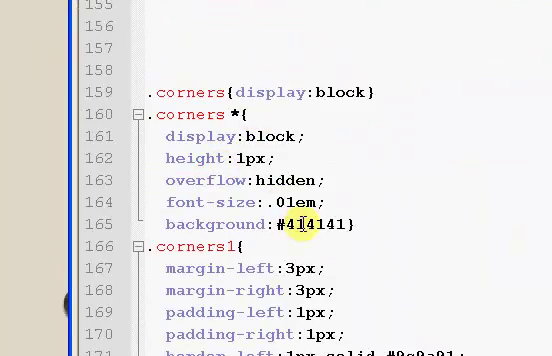
Check the .corners colour and change both bottom-section border colours from #000 to #414141.
scroll("down", 3)
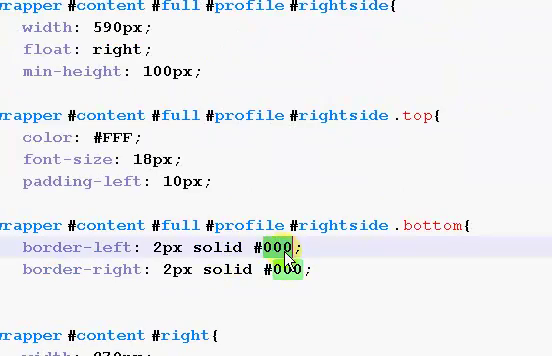
type("414141")
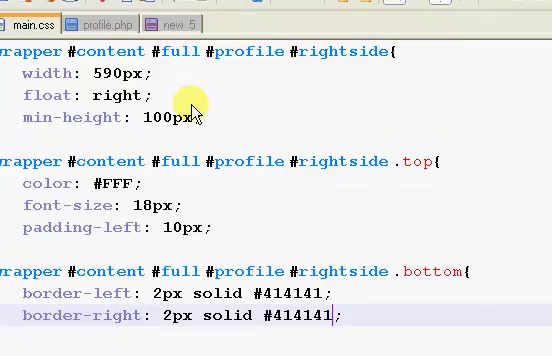
scroll("down", 3)
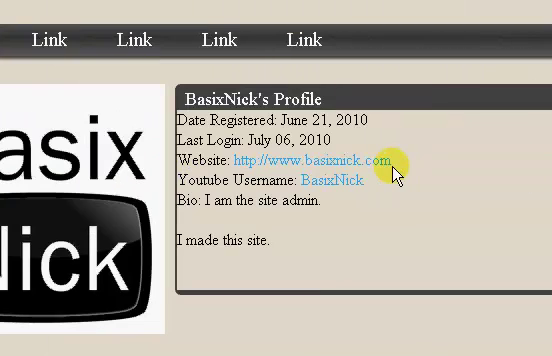
Scroll the profile page in the browser to inspect the info box's new borders.
scroll("down", 3)
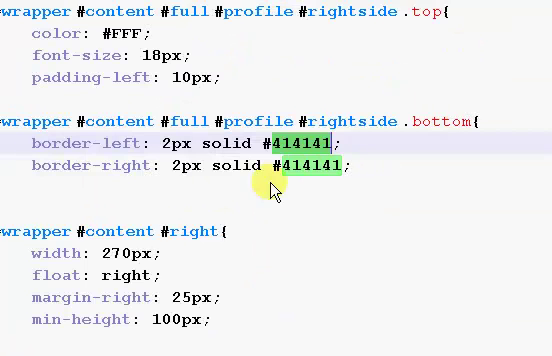
Thicken the side borders to 4px, add padding: 15px to .bottom and 15px left padding to .top.
type("4px")
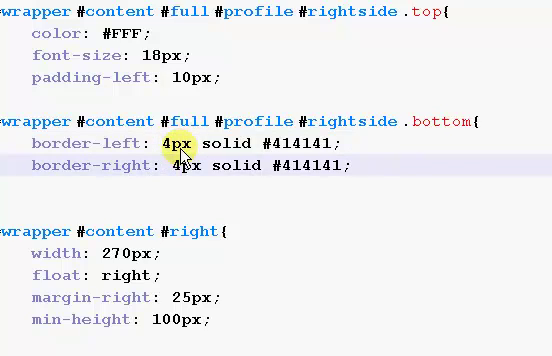
scroll("up", 3)
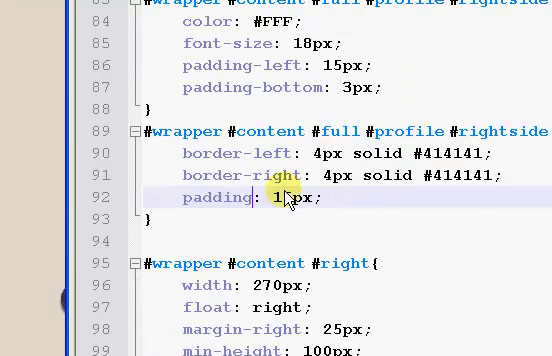
type("5")
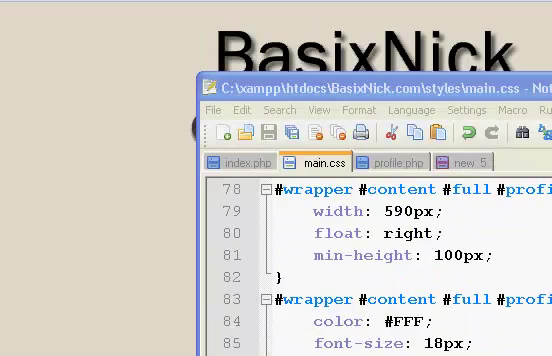
Scroll the reloaded profile page to inspect the padded info box and bold labels.
scroll("down", 3)
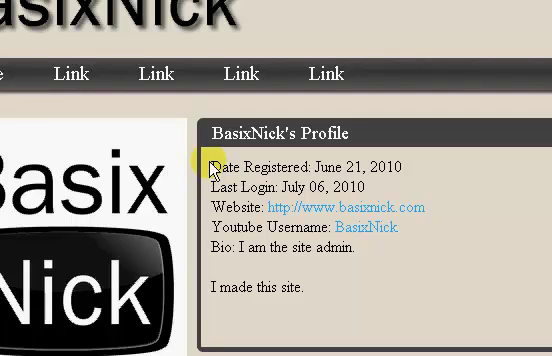
scroll("down", 3)
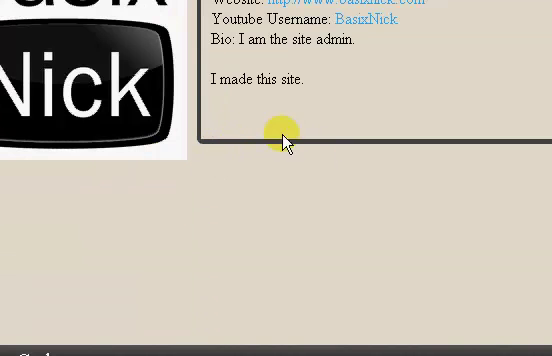
mouse_move(256, 130)
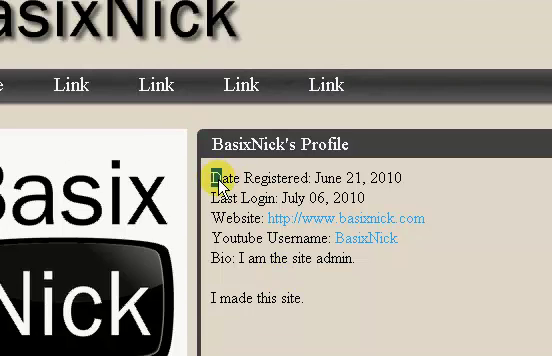
scroll("down", 3)
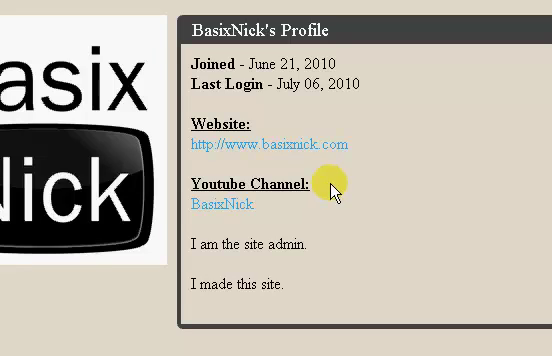
mouse_move(336, 148)
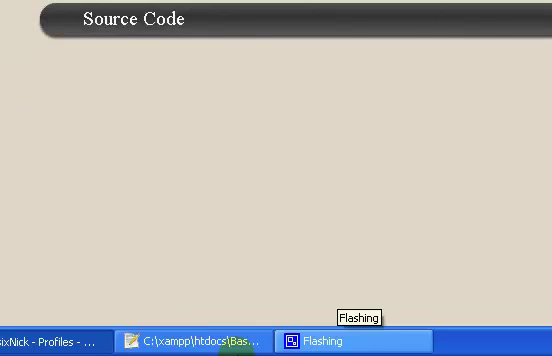
left_click(336, 342)
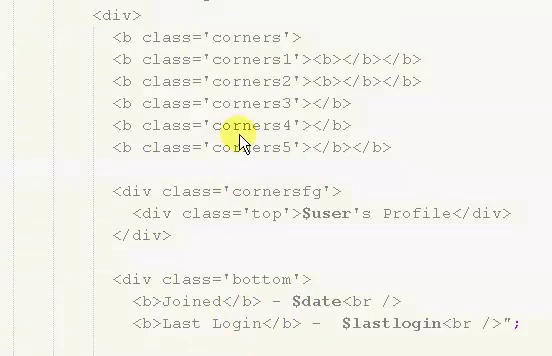
scroll("down", 3)
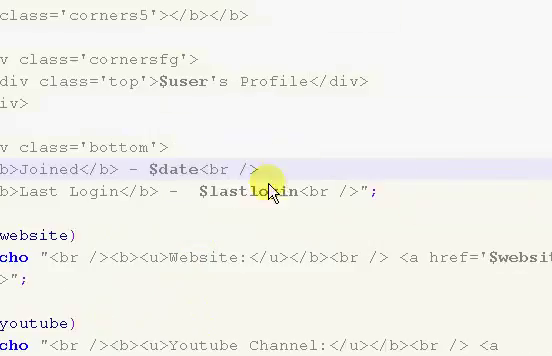
scroll("down", 3)
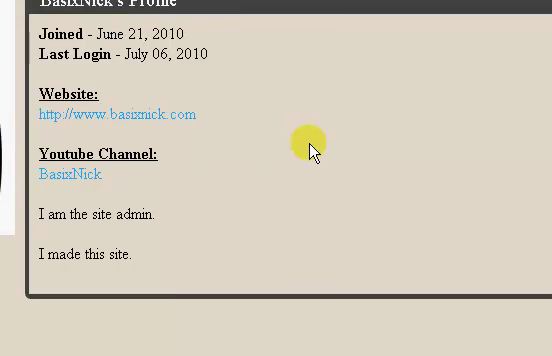
View the 'new 5' note with the Google gadget script, then return to profile.php.
scroll("down", 3)
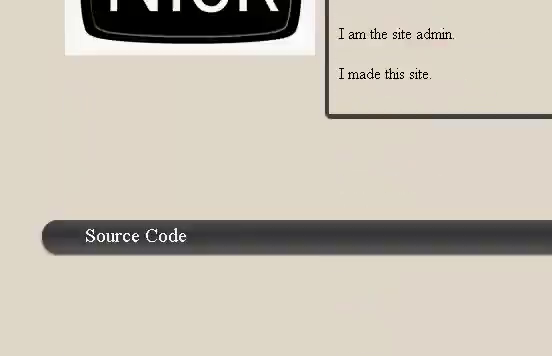
left_click(134, 236)
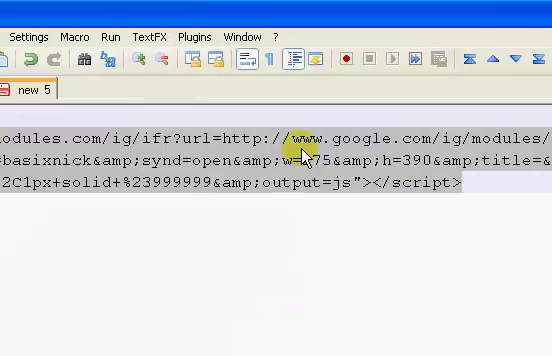
left_click(266, 32)
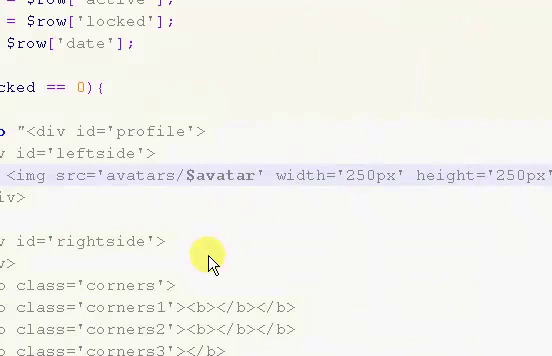
Add <br> after the avatar img and wrap the pasted widget script in an echo "…".
scroll("down", 3)
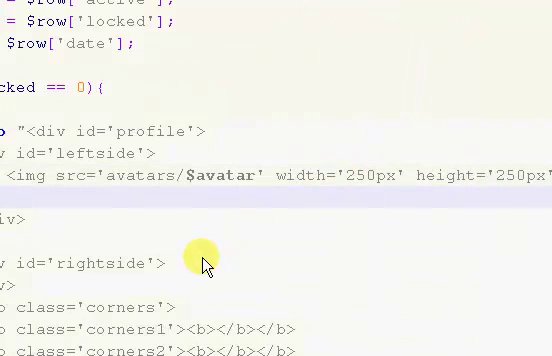
type("<br>")
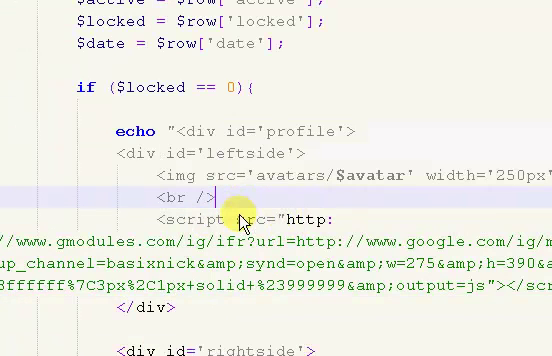
scroll("down", 3)
type("\";")
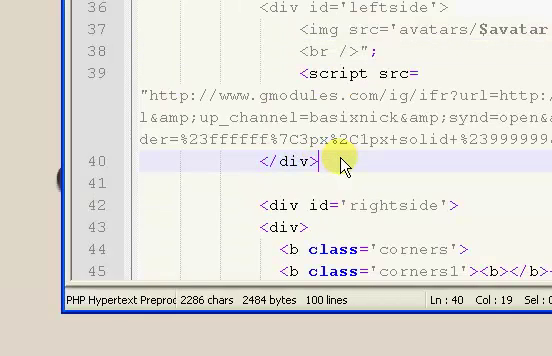
type("\"")
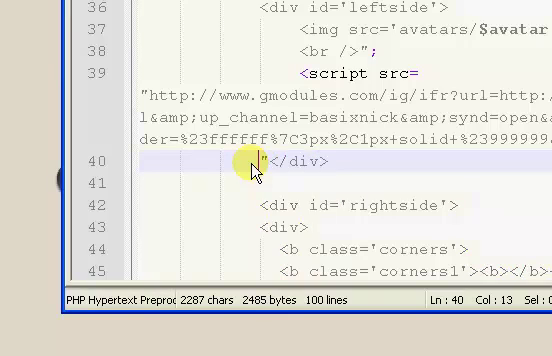
type("echo")
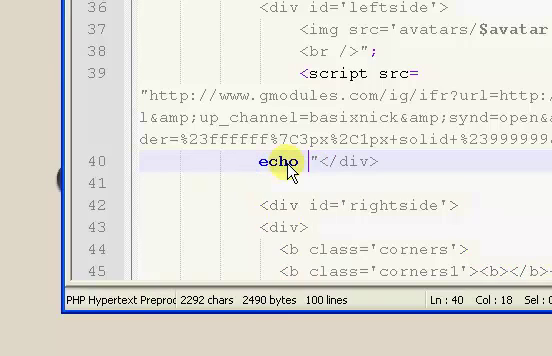
scroll("up", 3)
type("if ($")
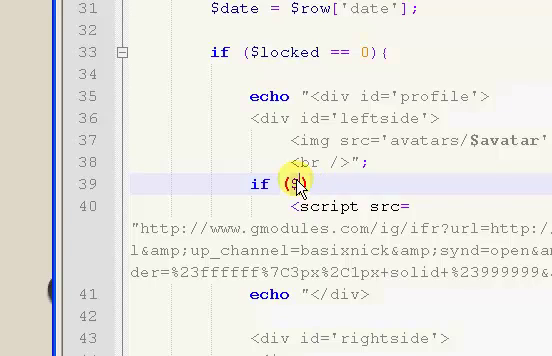
Guard the echo with if ($youtube) and substitute $youtube for the channel name in the URL.
type("youtube)")
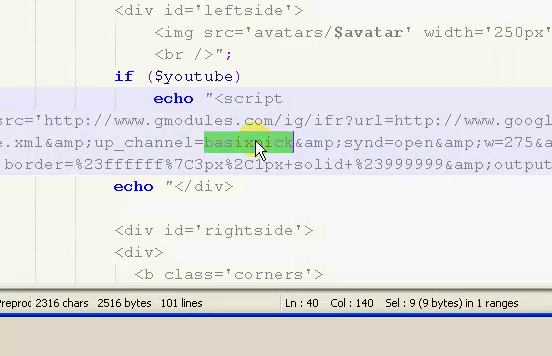
type("$yout")
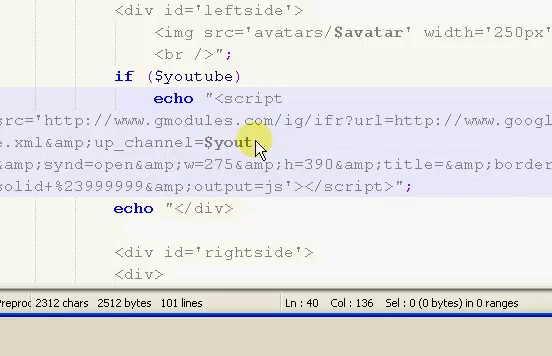
type("ube")
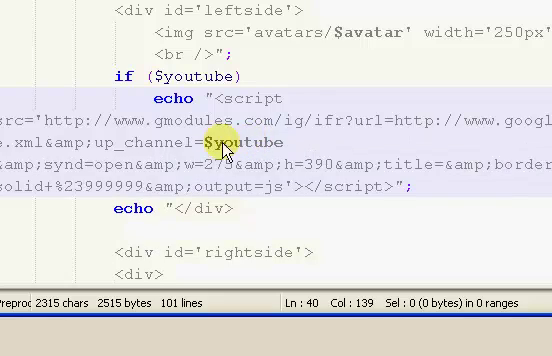